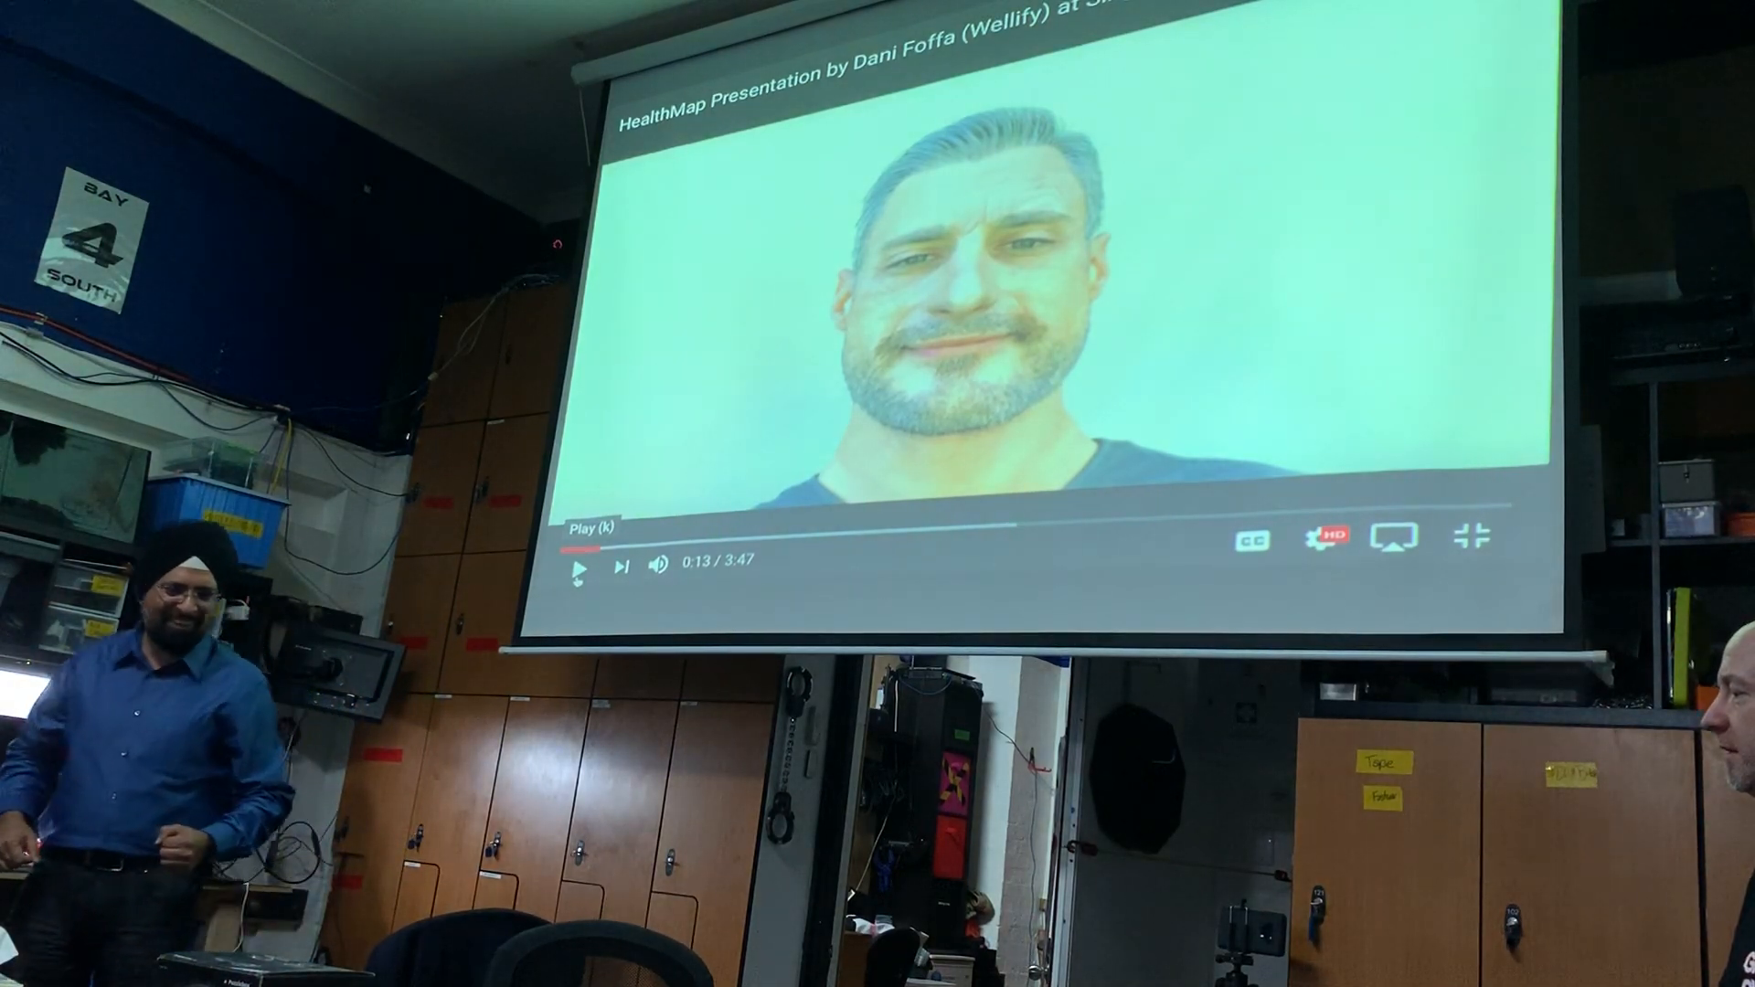
click(577, 565)
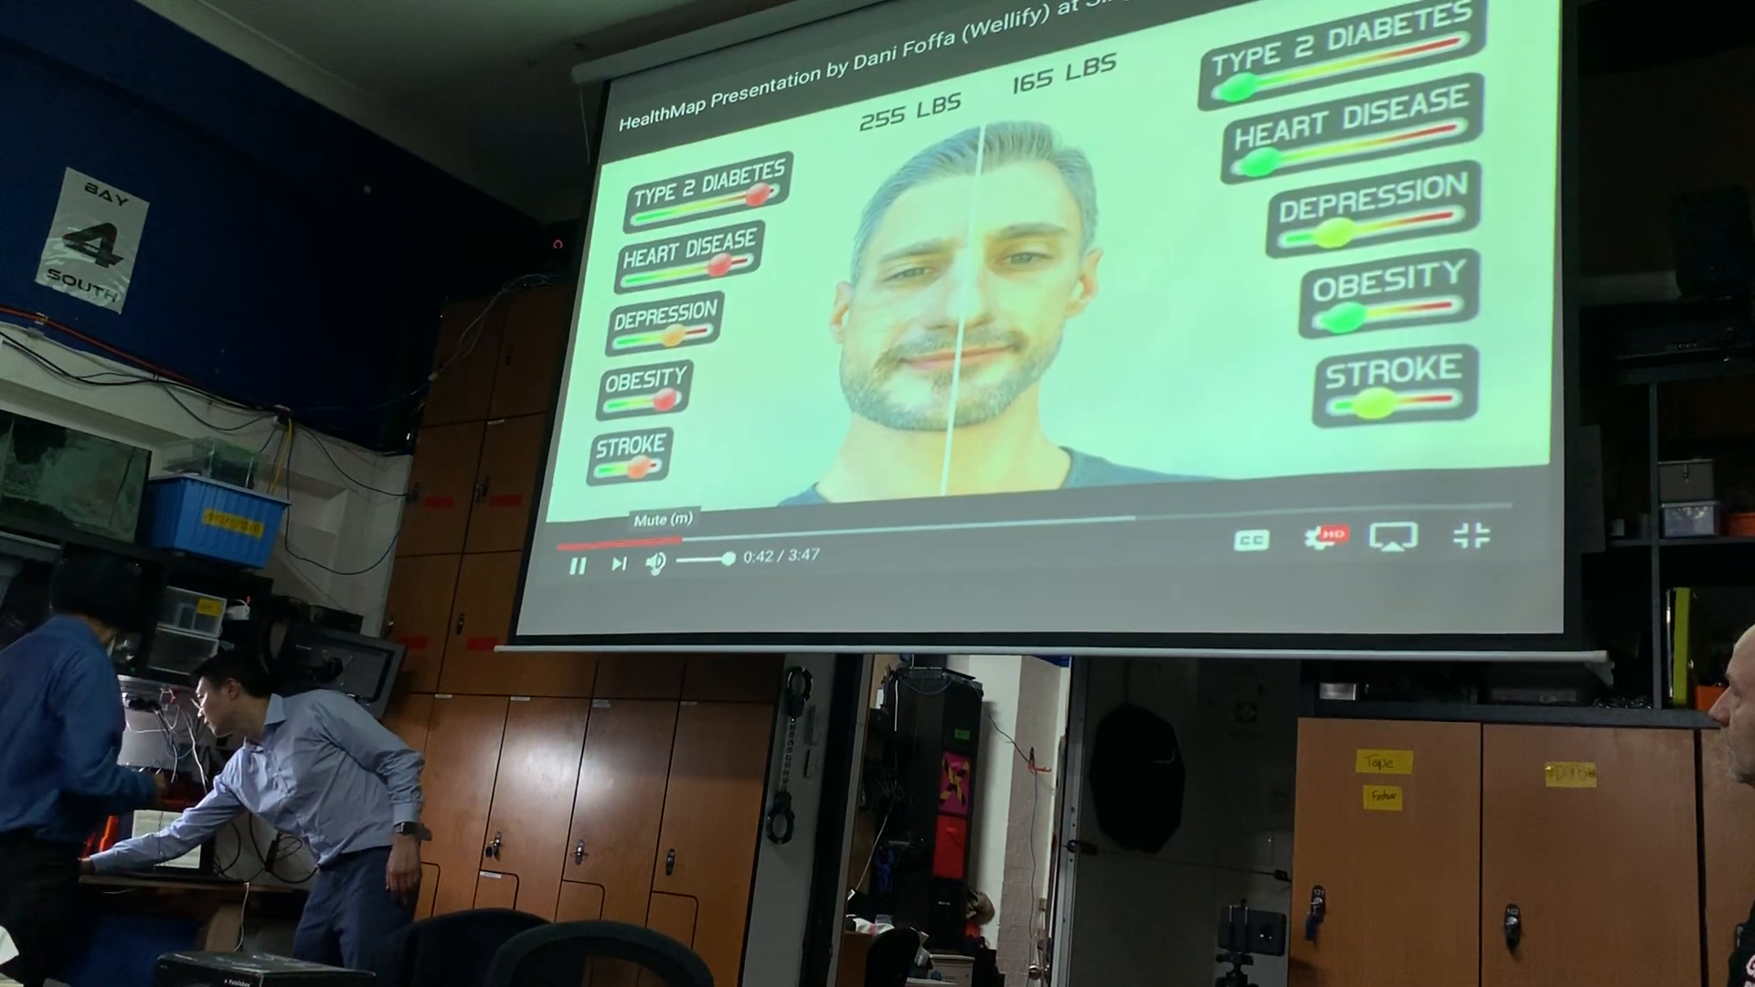
click(653, 563)
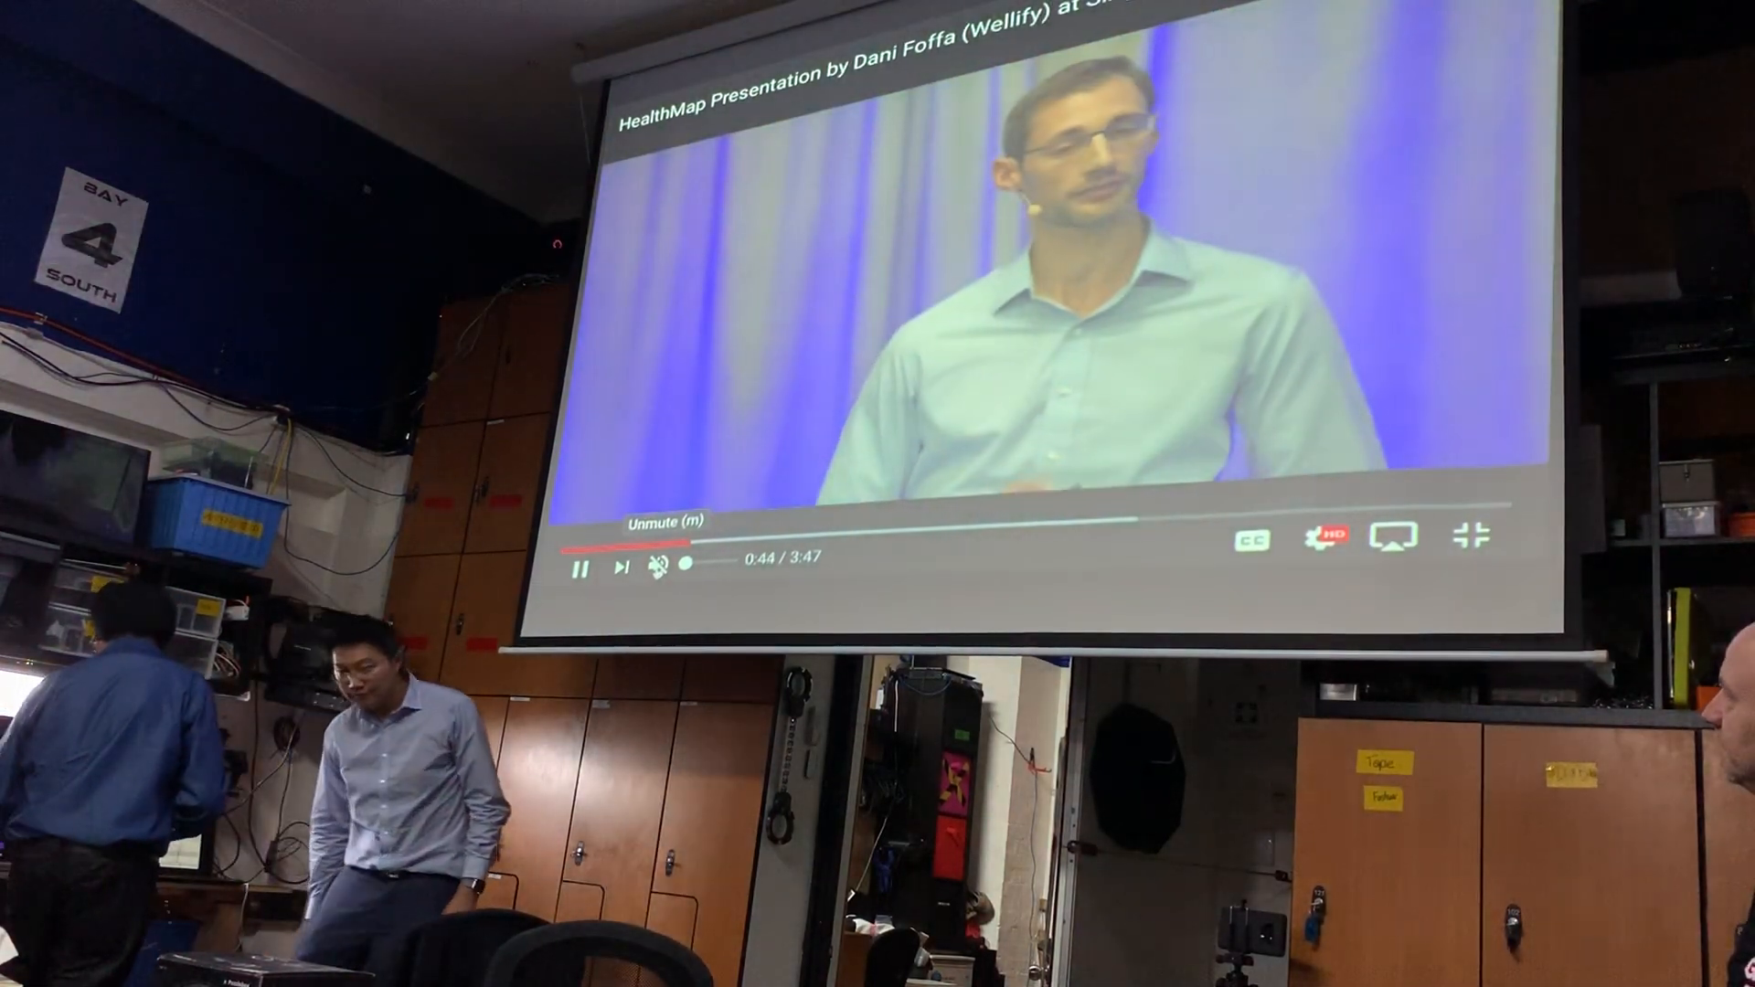